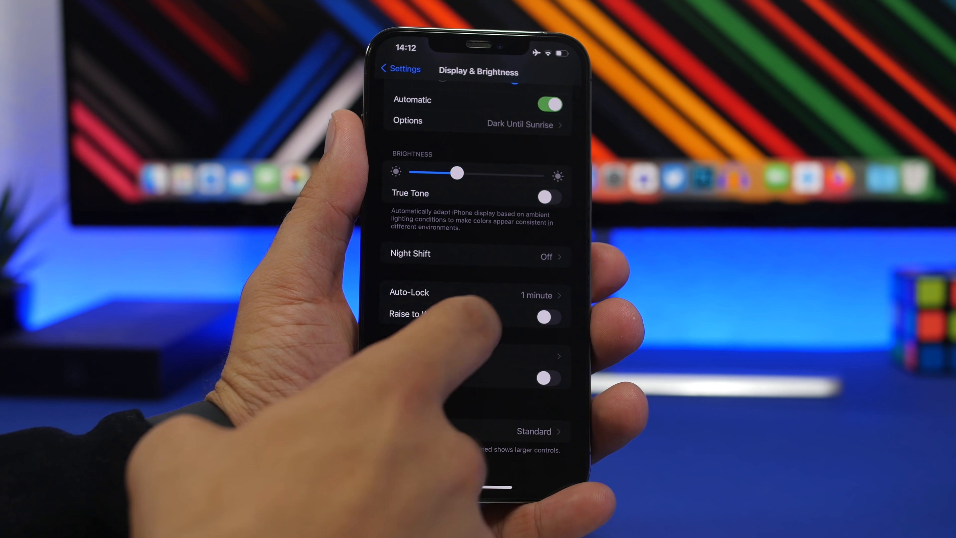
# - Review Display & Brightness with automatic appearance on and Auto-Lock at 1 minute
pyautogui.click(400, 68)
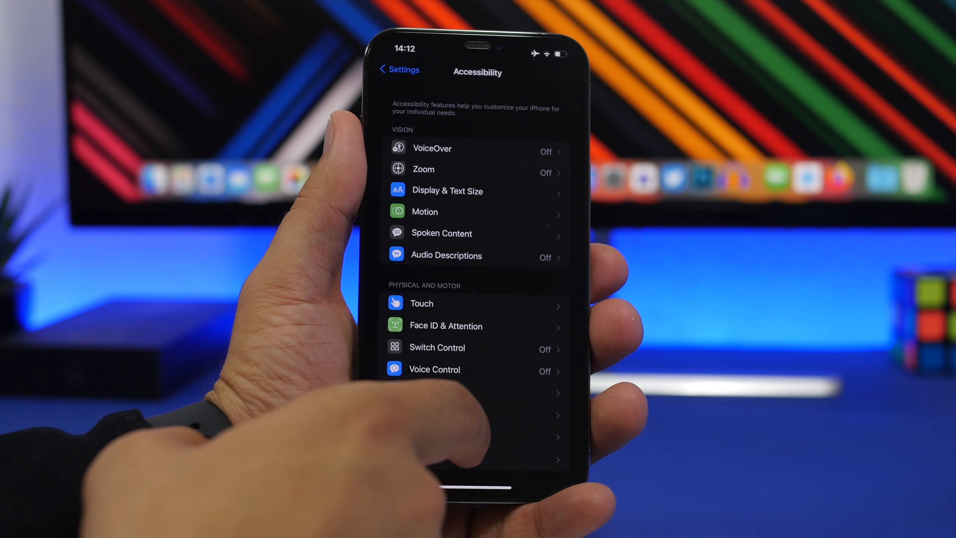
# - Go into Accessibility to see the Vision and Physical and Motor feature lists
pyautogui.click(446, 326)
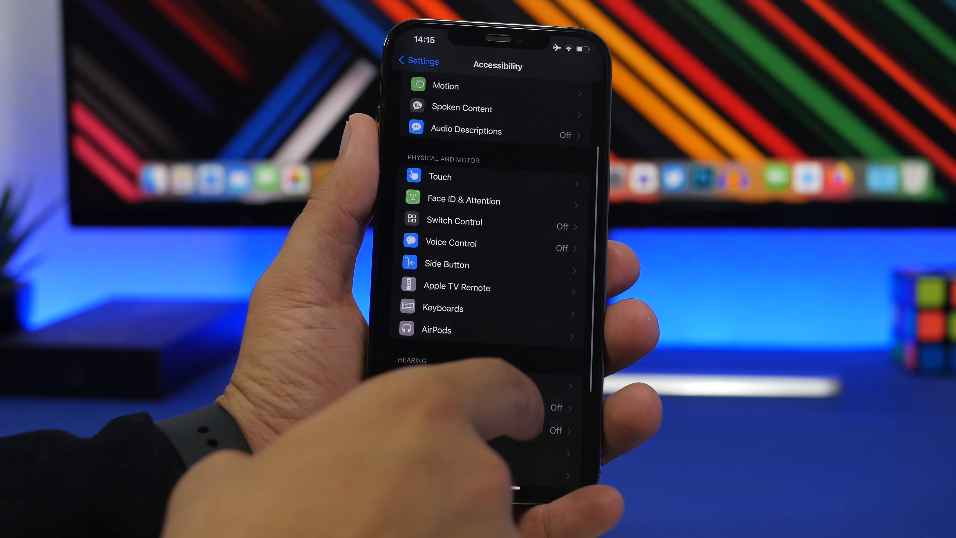
pyautogui.scroll(-3)
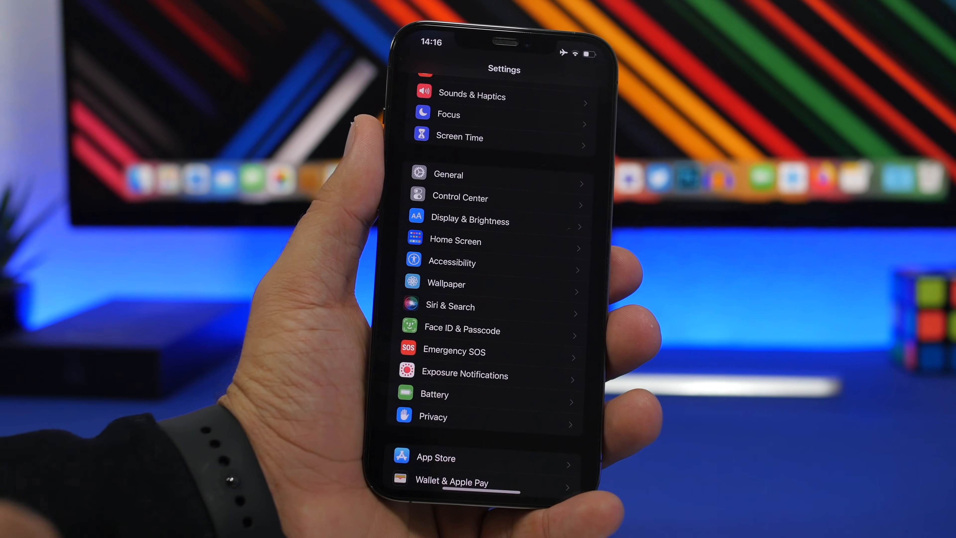
# - View General > AirPlay & Handoff with Transfer to HomePod and Handoff on, then move to Passwords
pyautogui.click(447, 174)
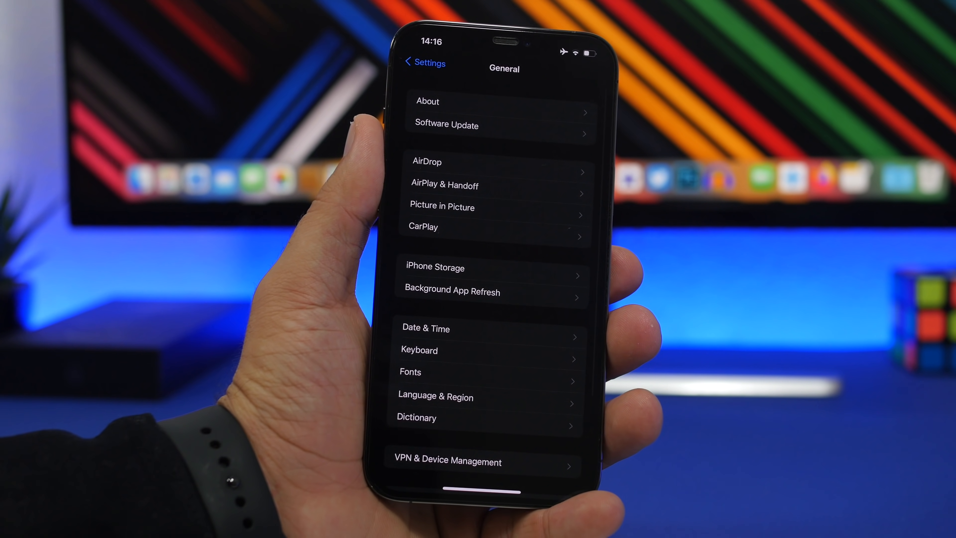
pyautogui.click(446, 185)
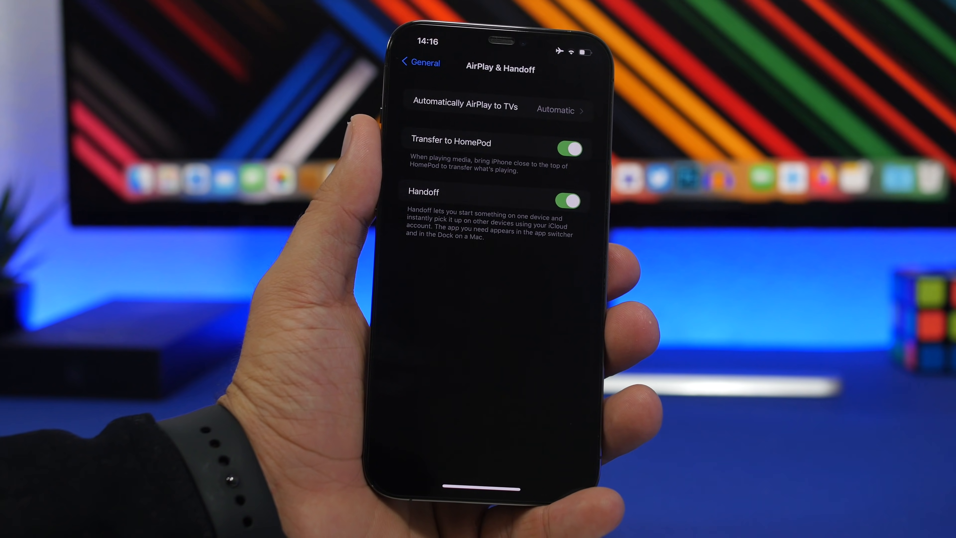
pyautogui.click(420, 62)
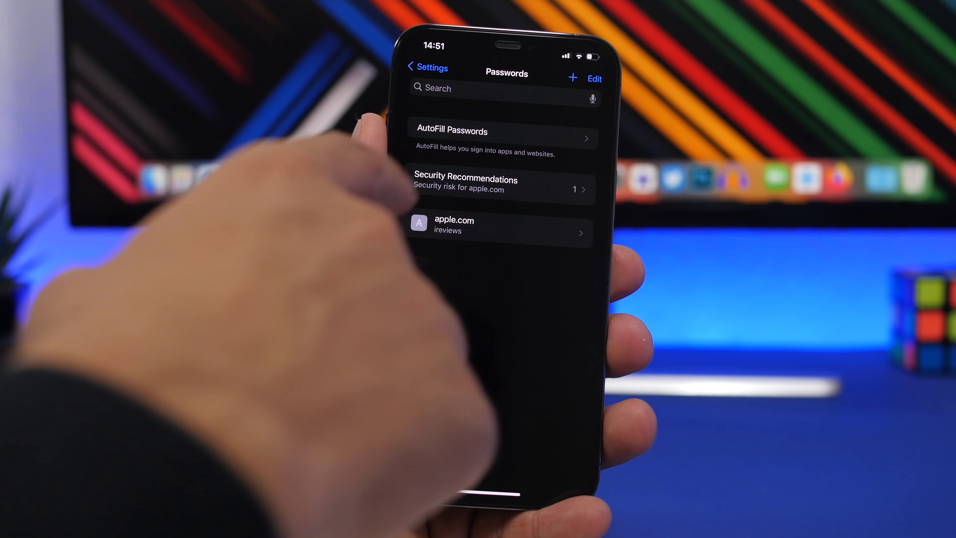
# - Share the saved apple.com password over AirDrop to the nearby MacBook Pro
pyautogui.click(500, 226)
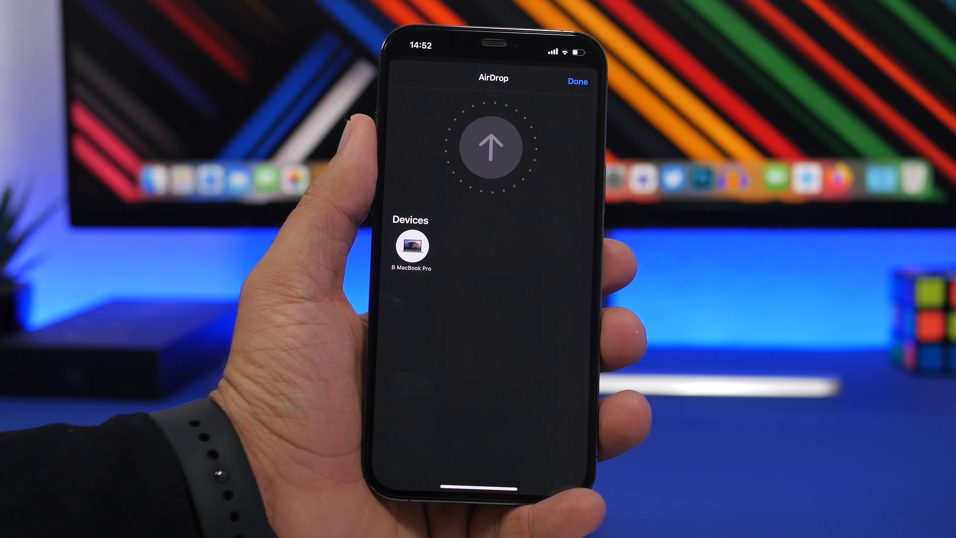
pyautogui.click(577, 82)
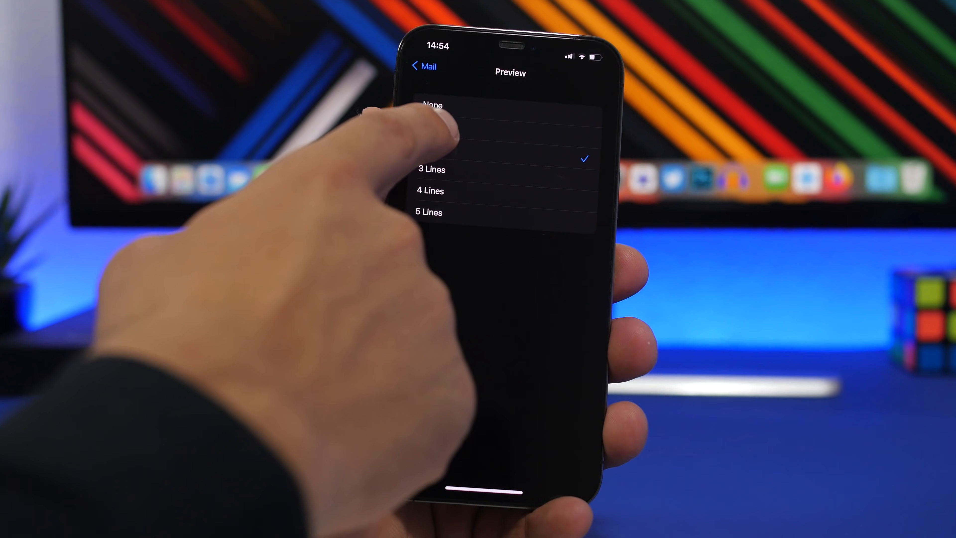
# - Change the Mail message preview from 3 Lines to 5 Lines
pyautogui.click(427, 106)
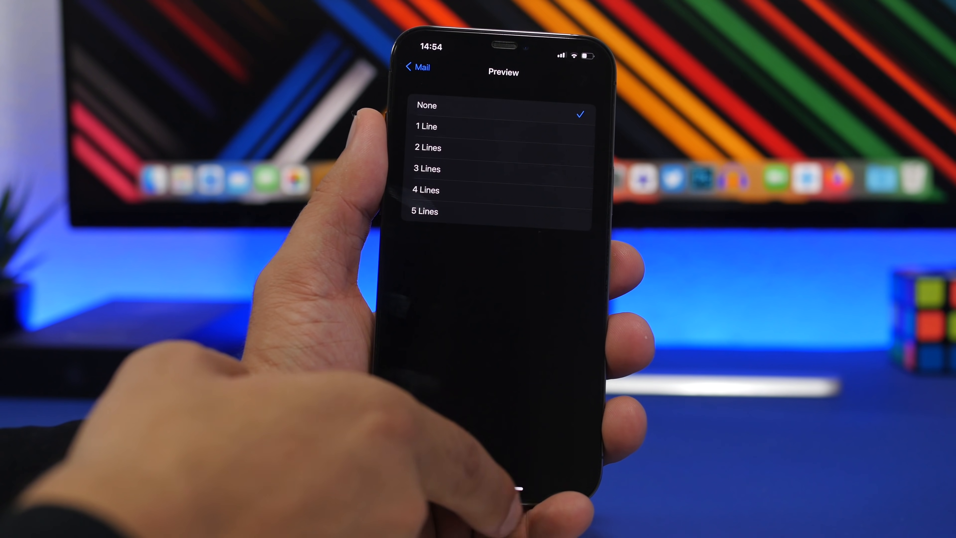
pyautogui.click(416, 67)
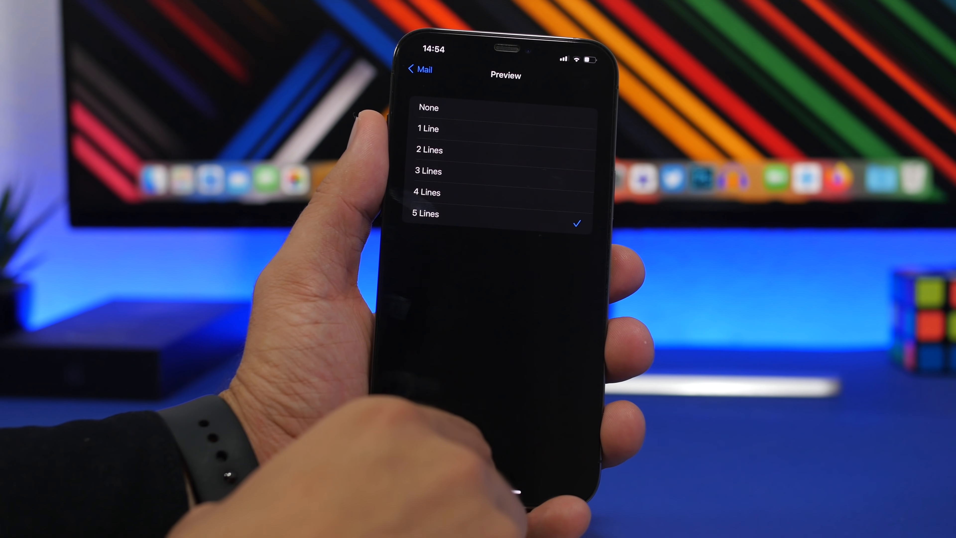
pyautogui.click(418, 69)
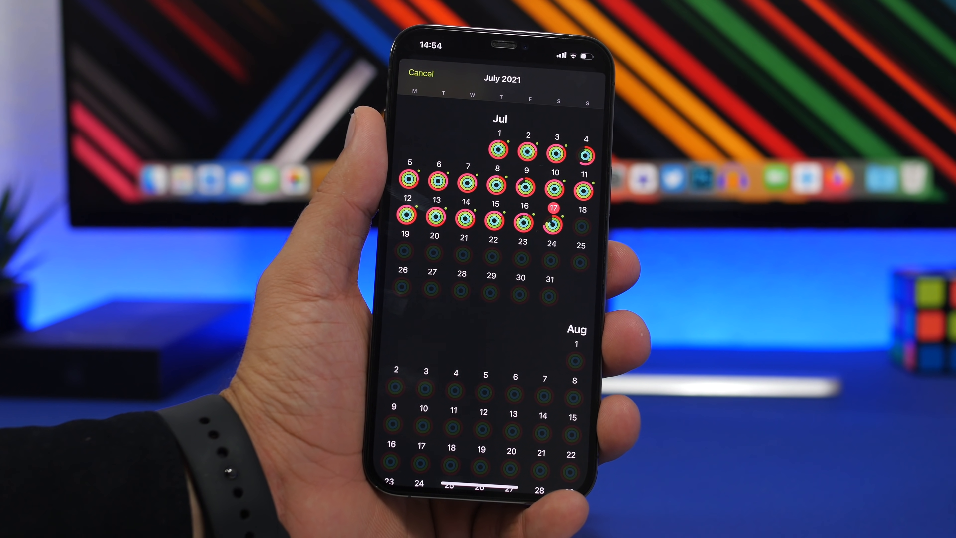
# - Browse the Fitness activity calendar back from July to May 2021 and return to Summary
pyautogui.scroll(-3)
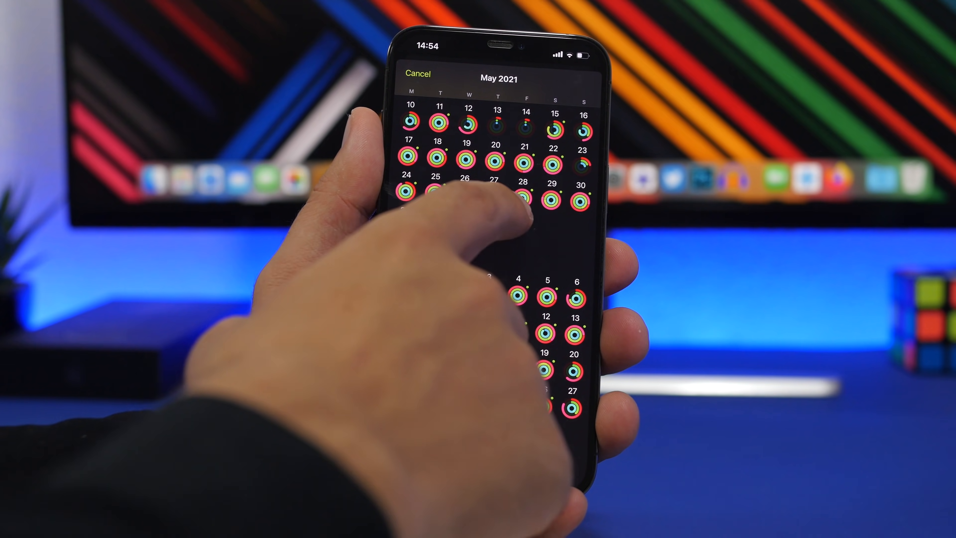
pyautogui.click(495, 195)
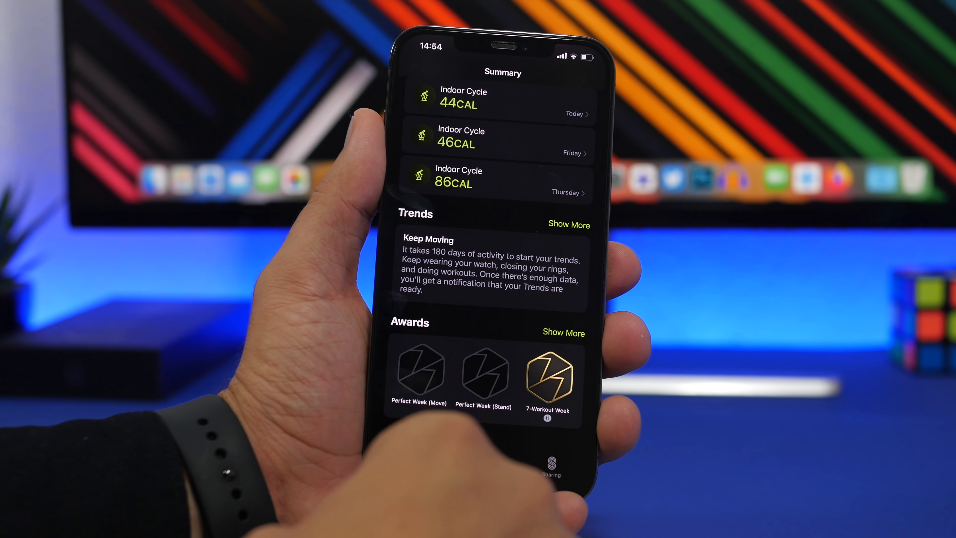
# - Save the 7-Workout Week award as an image from its award page
pyautogui.click(483, 373)
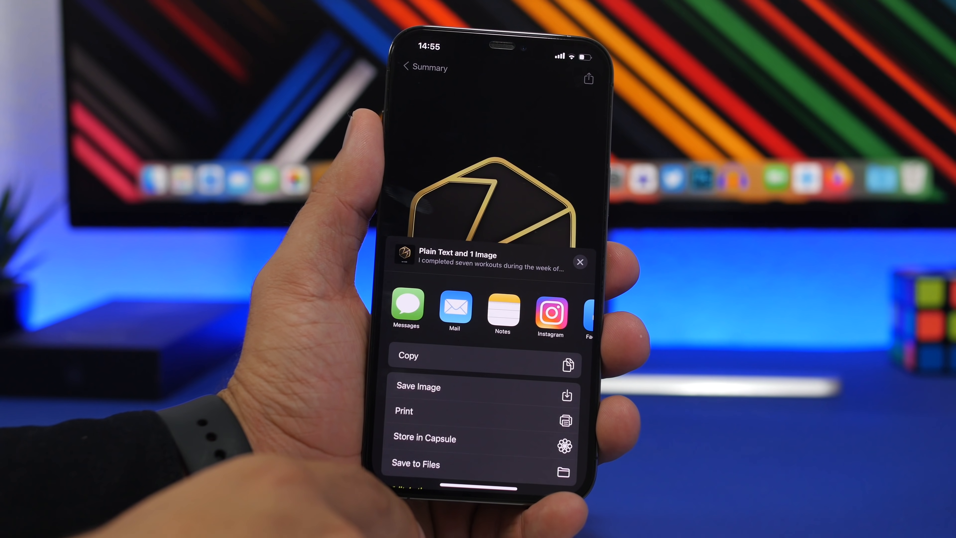
pyautogui.click(579, 262)
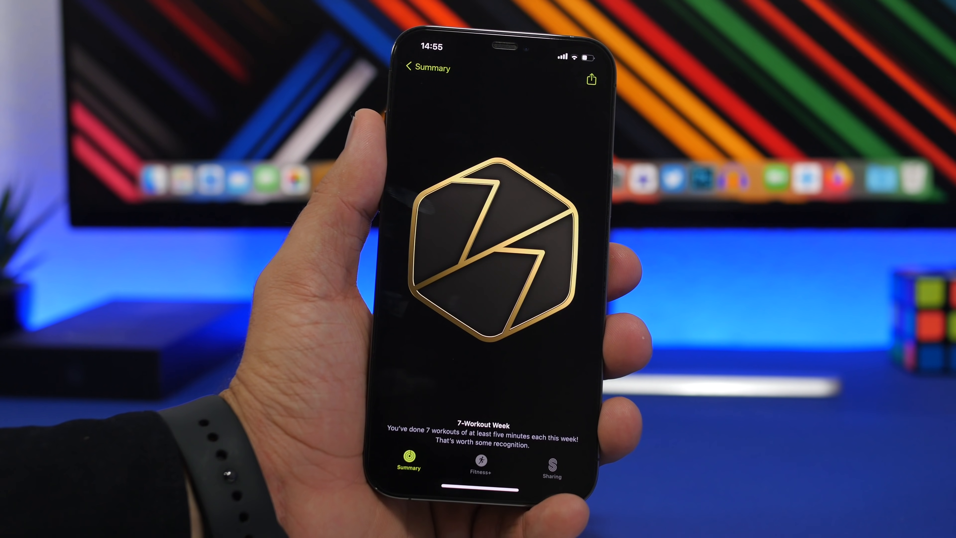